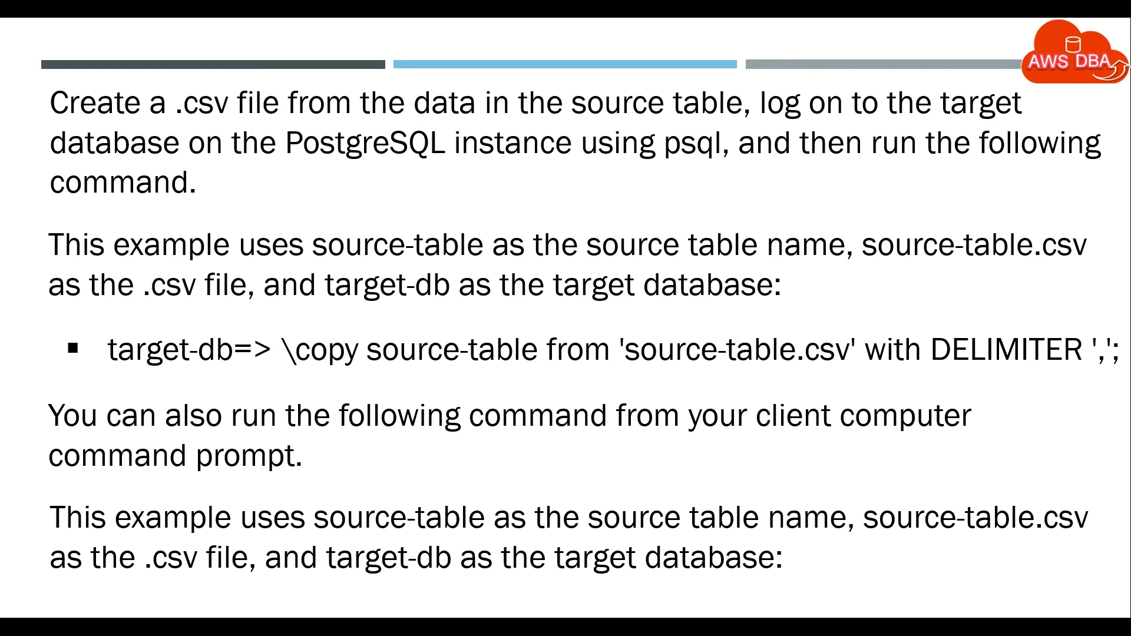
# - Advance the slideshow from the \copy command example to the 'For Linux, macOS, or Unix' slide
pyautogui.press('Right')
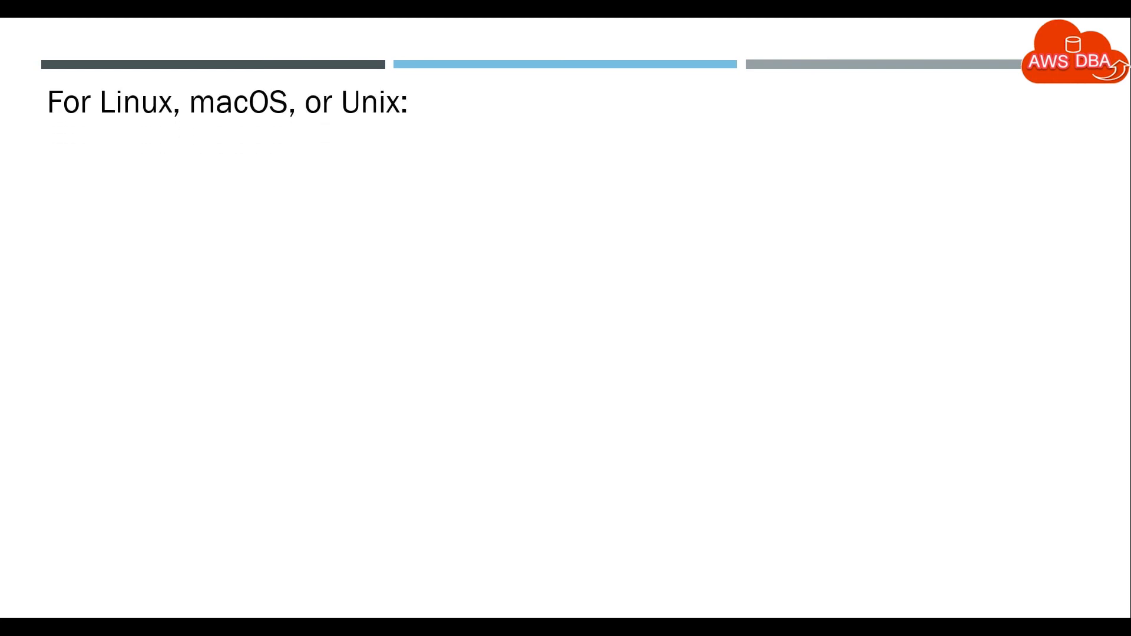